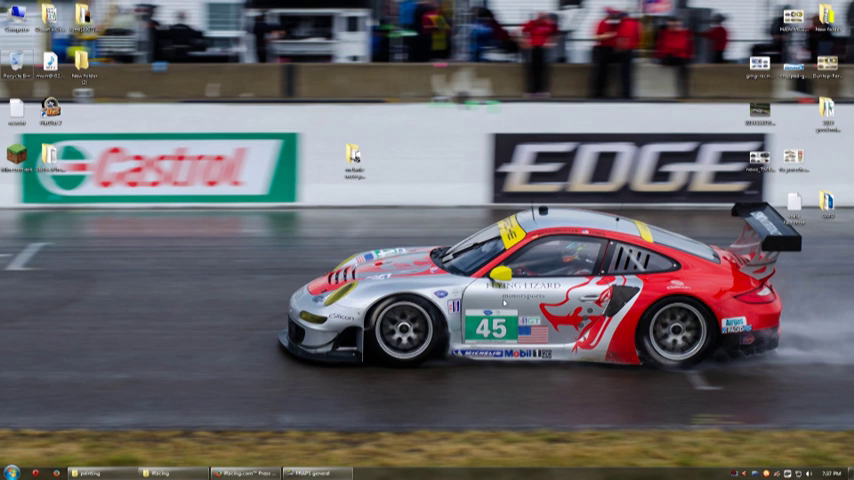
pyautogui.moveTo(412, 184)
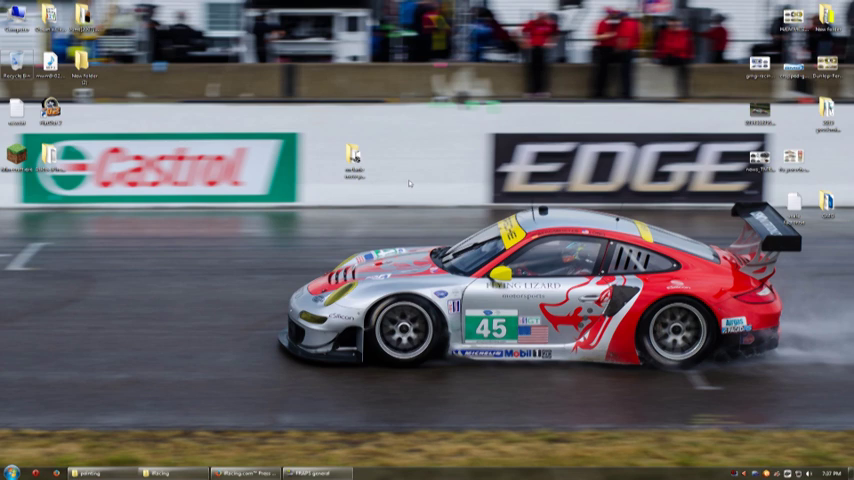
pyautogui.moveTo(404, 184)
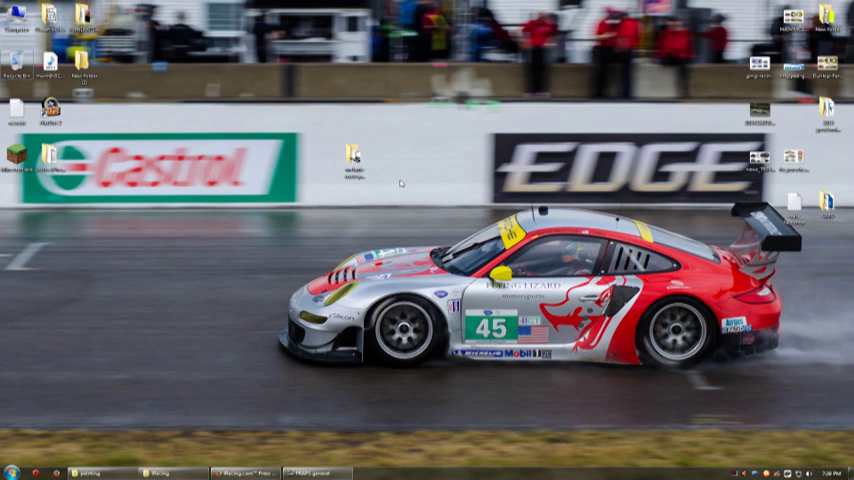
pyautogui.moveTo(304, 188)
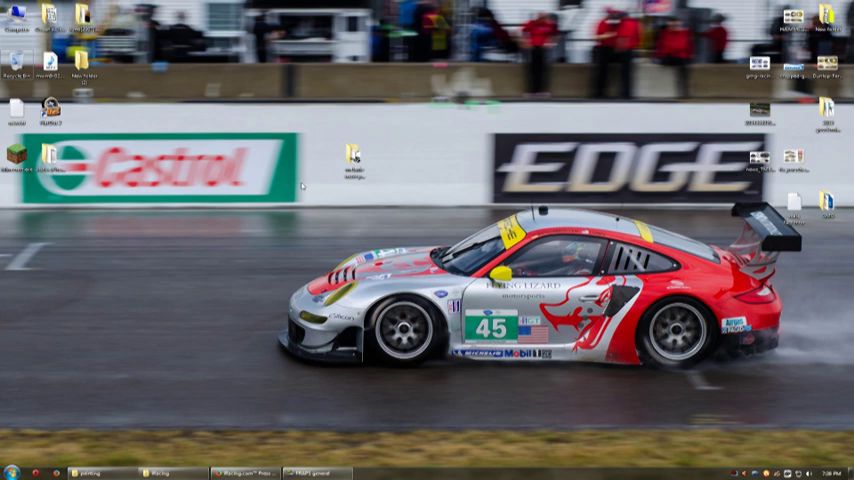
pyautogui.moveTo(436, 230)
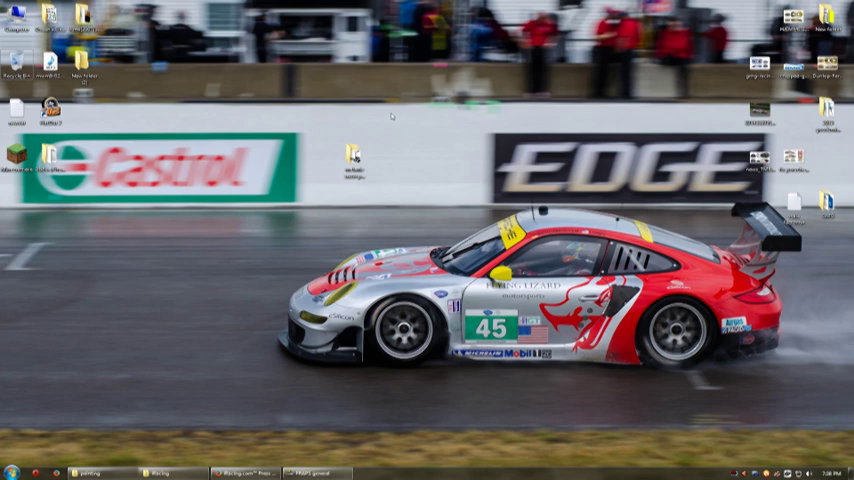
pyautogui.moveTo(334, 208)
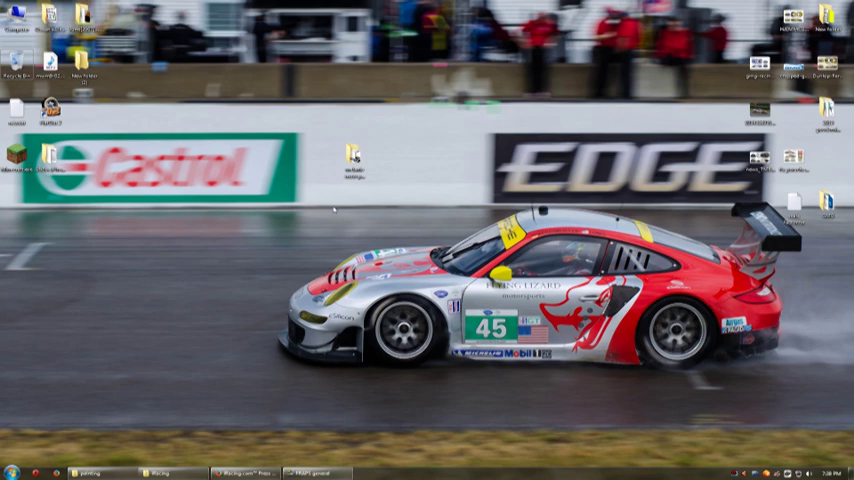
pyautogui.moveTo(338, 168)
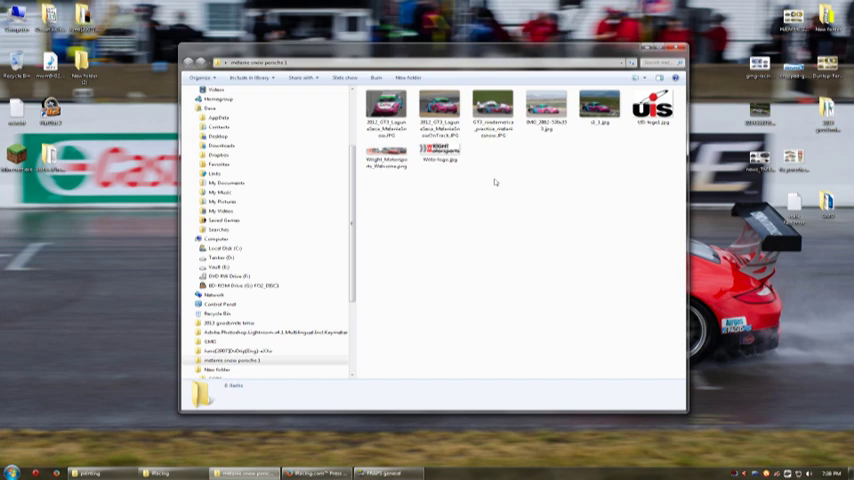
pyautogui.doubleClick(492, 104)
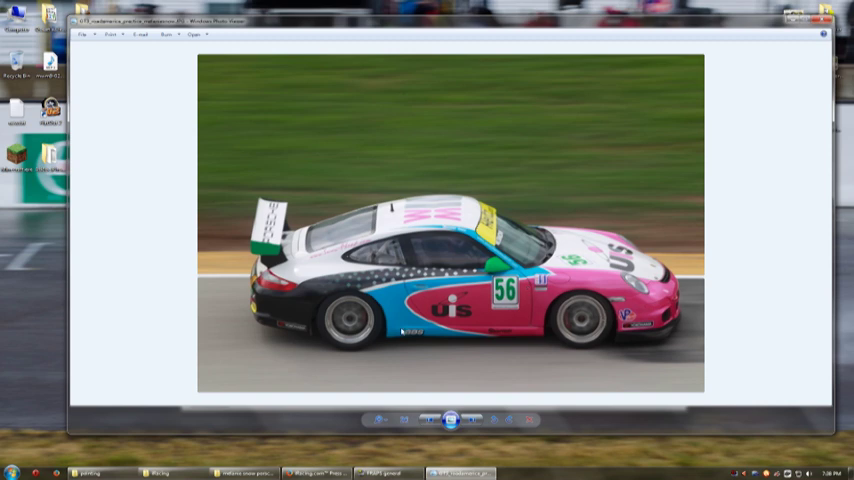
pyautogui.moveTo(456, 390)
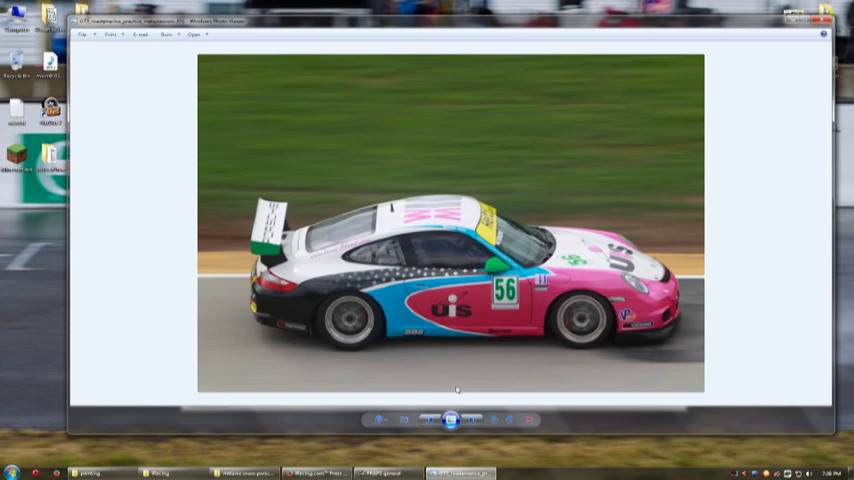
pyautogui.moveTo(506, 344)
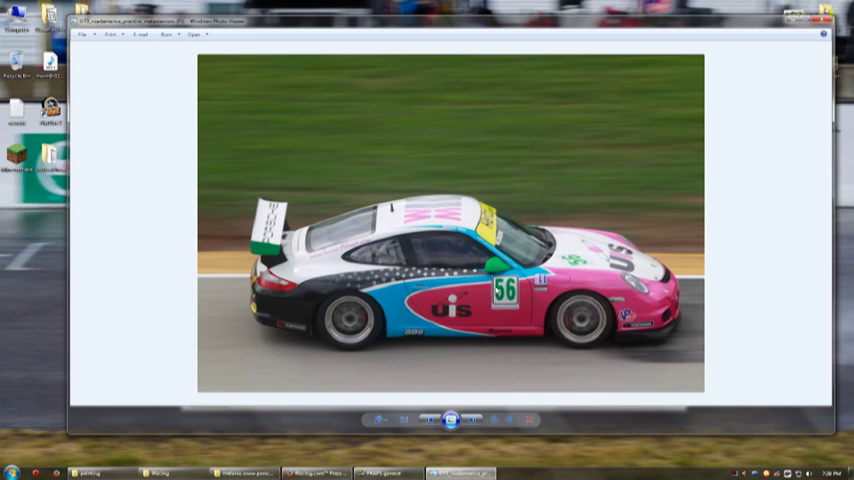
pyautogui.moveTo(530, 360)
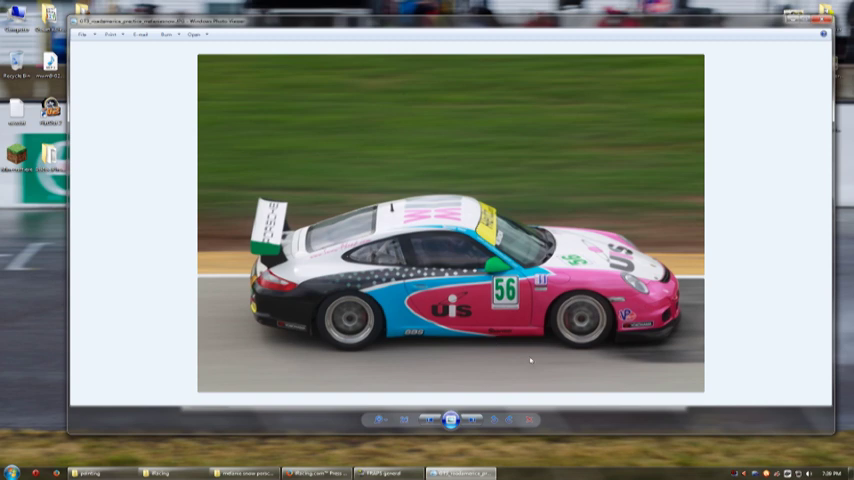
pyautogui.moveTo(392, 308)
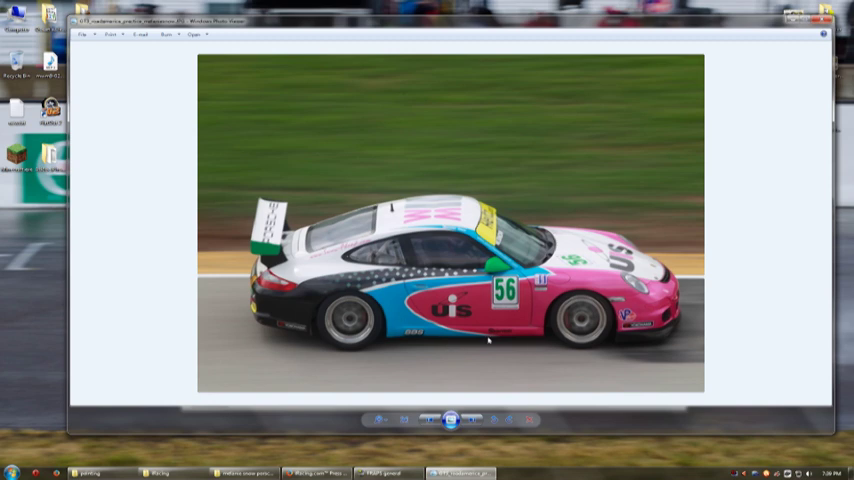
pyautogui.moveTo(636, 172)
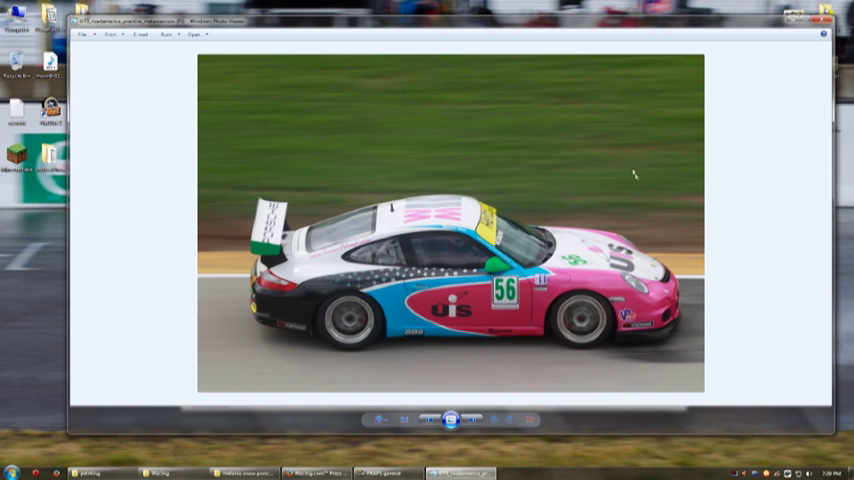
pyautogui.moveTo(348, 382)
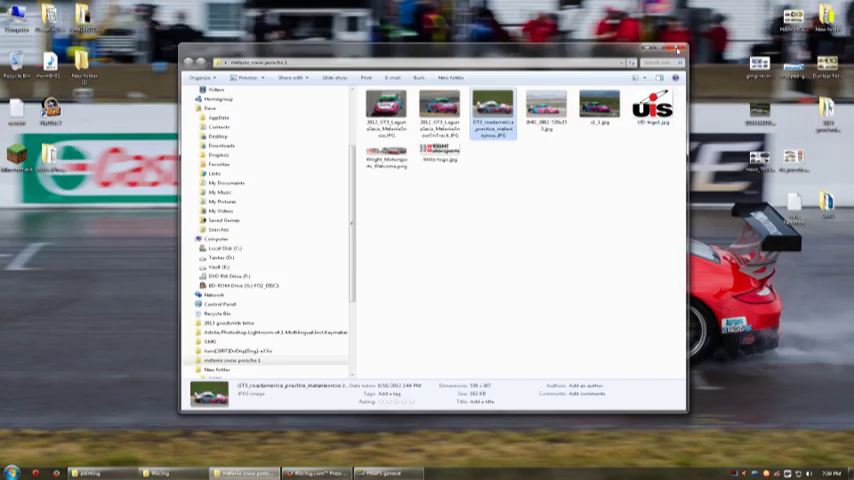
# Navigate the iRacing member site to the Customize Car paint page
pyautogui.click(676, 48)
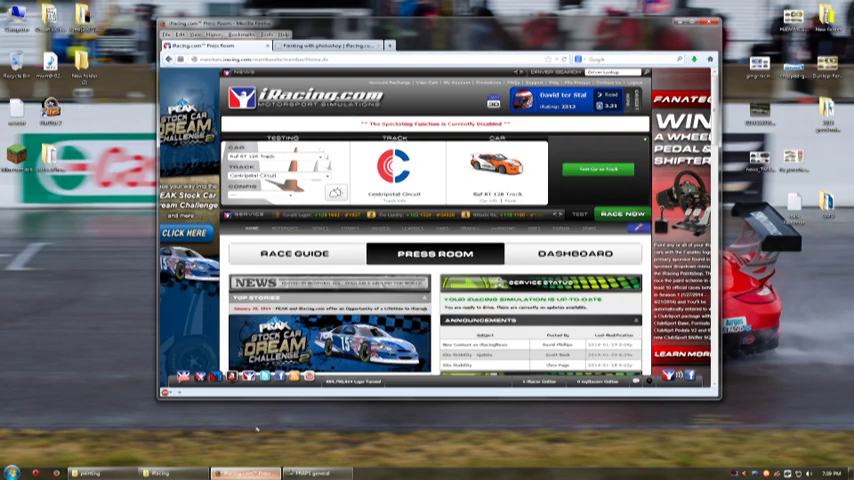
pyautogui.click(368, 44)
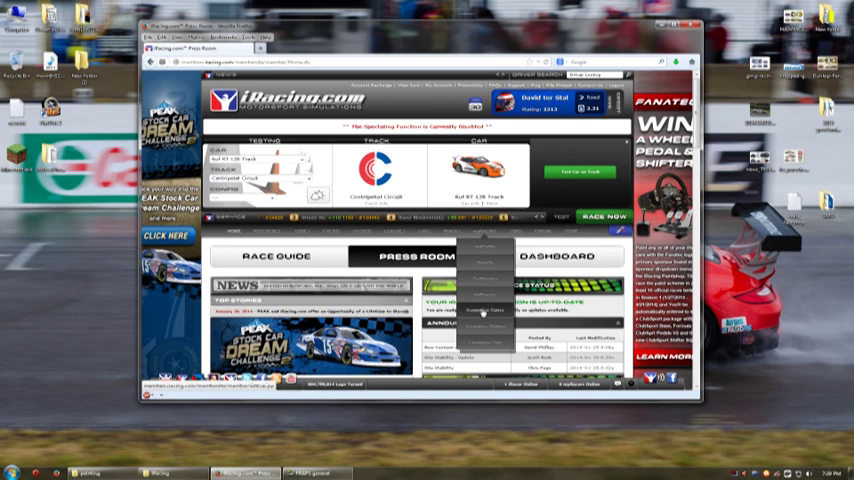
pyautogui.click(482, 320)
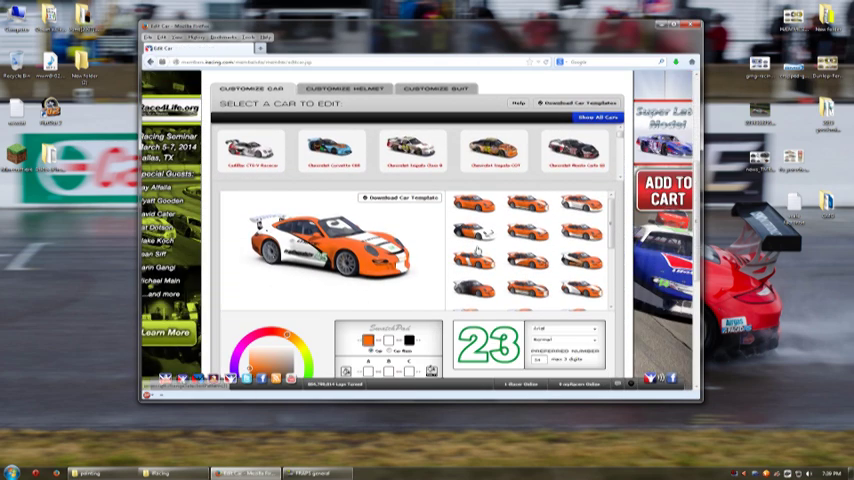
pyautogui.moveTo(306, 280)
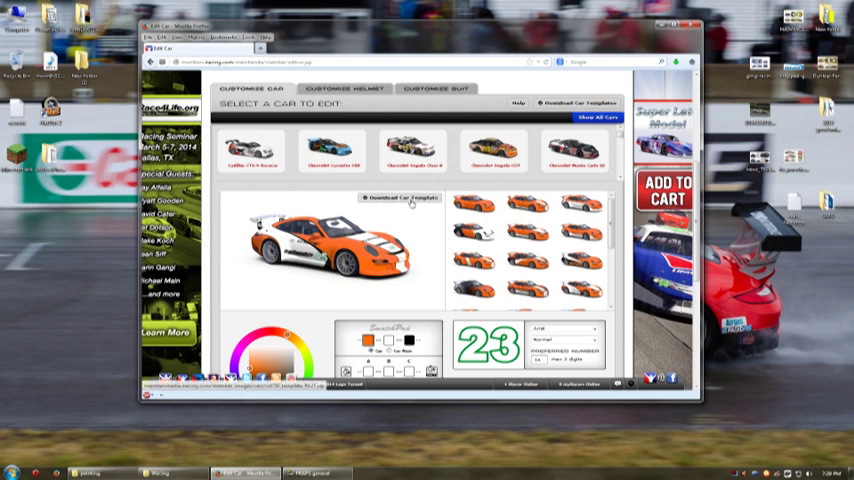
# Download the car's paint template and choose to save the file
pyautogui.click(400, 196)
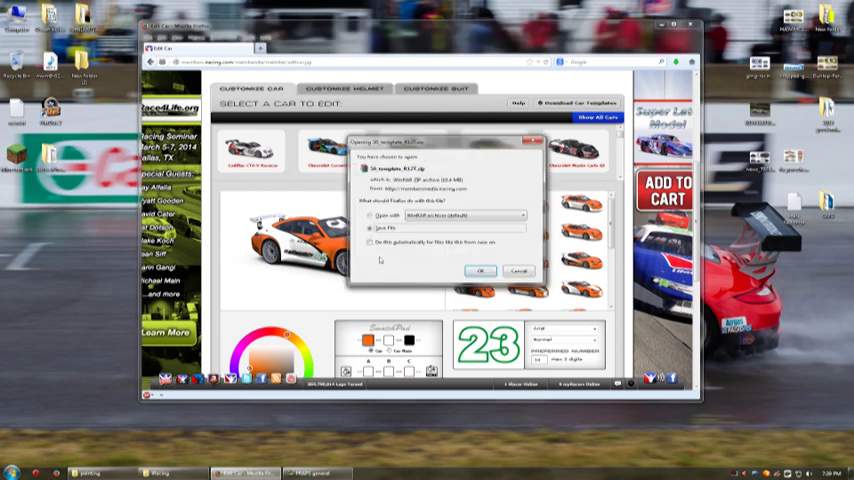
pyautogui.click(520, 272)
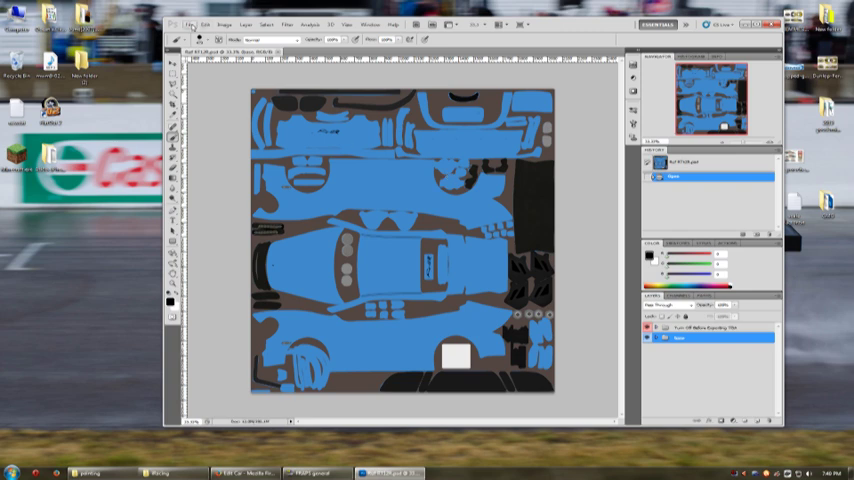
# Save the blue car template as a Targa image named car_customerID, accepting the Targa options
pyautogui.click(190, 24)
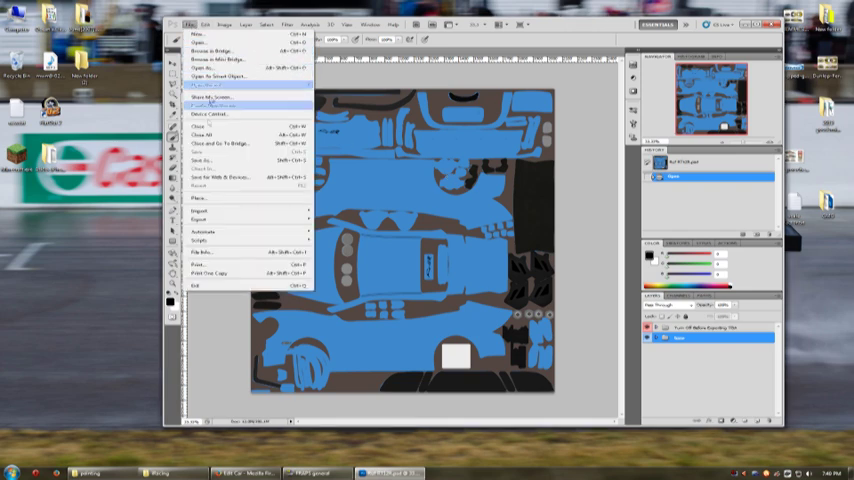
pyautogui.click(210, 104)
pyautogui.write('car_41008.psd')
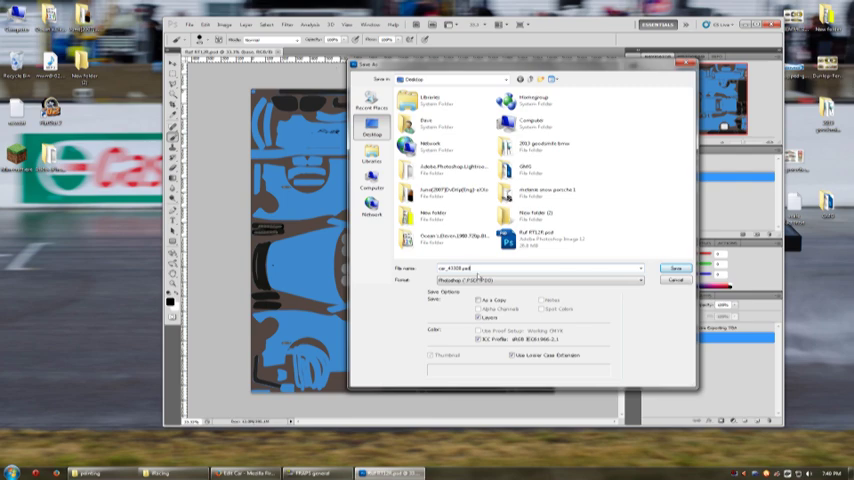
pyautogui.click(676, 268)
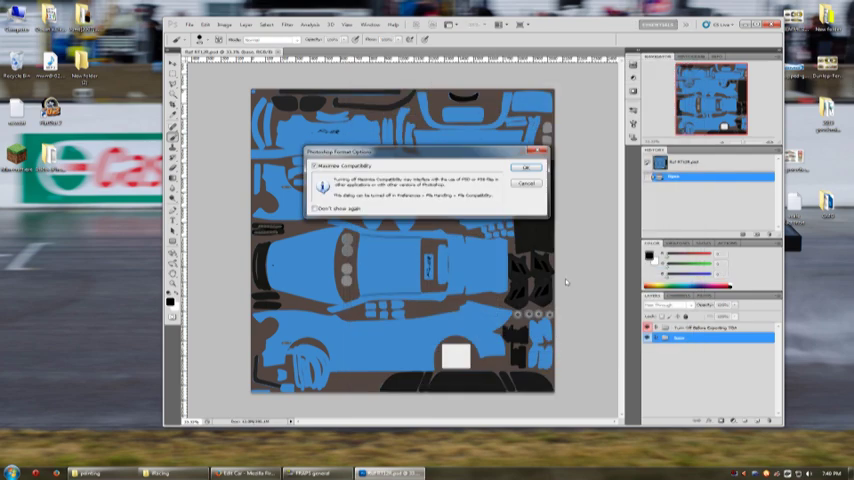
pyautogui.click(528, 168)
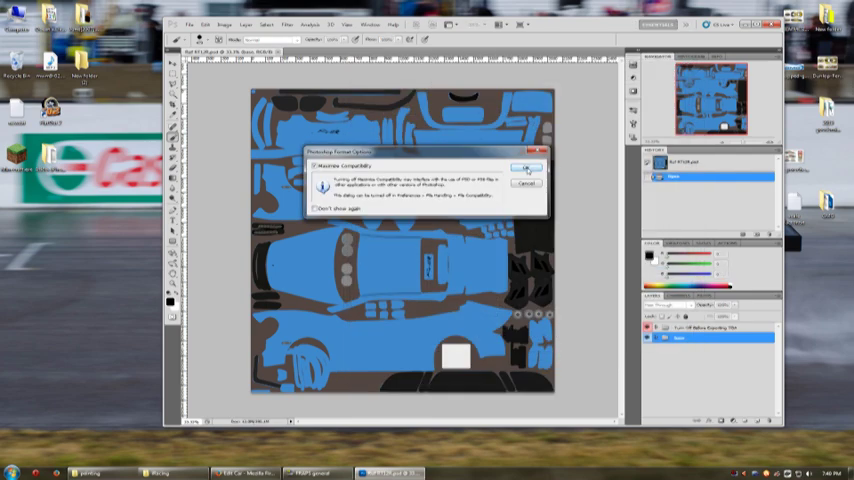
pyautogui.click(528, 168)
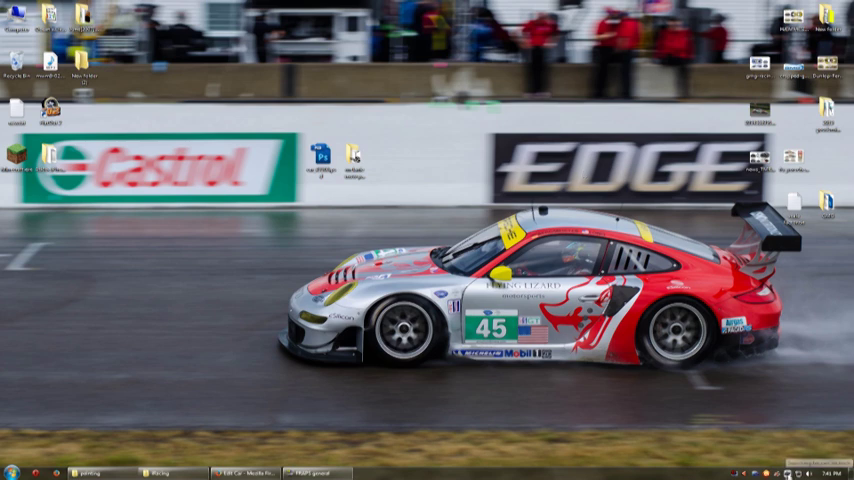
pyautogui.click(380, 472)
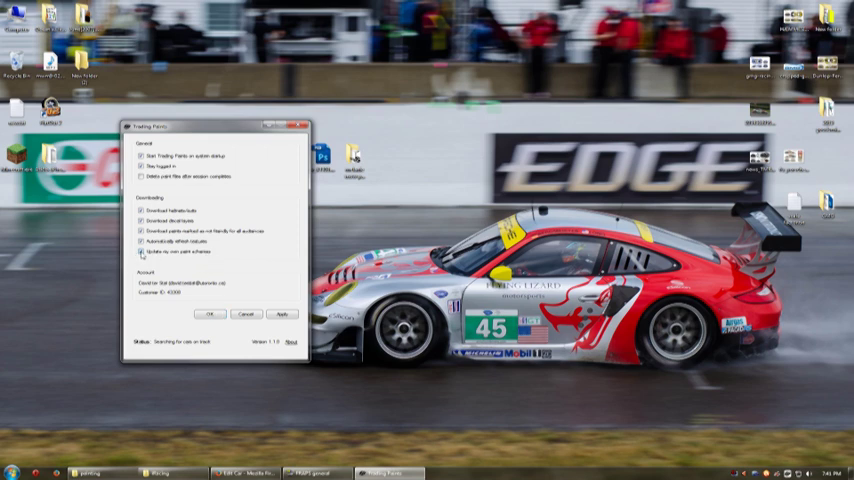
pyautogui.click(140, 252)
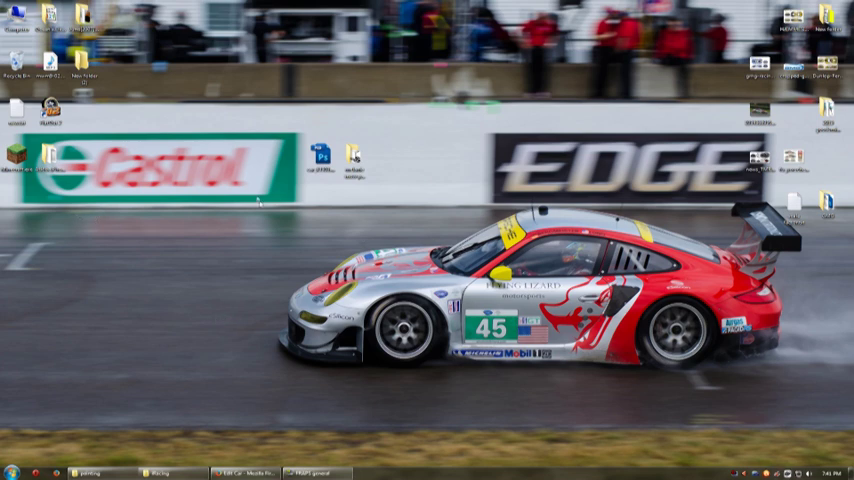
pyautogui.moveTo(656, 196)
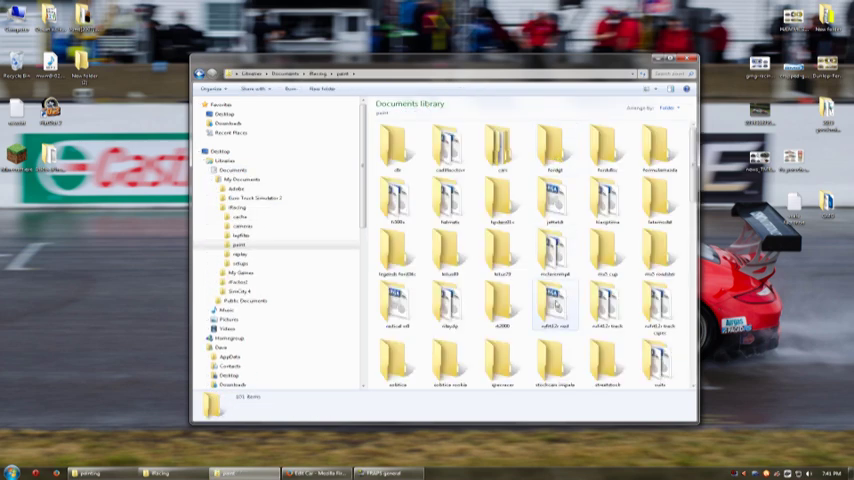
# Create a new folder inside the car's paint directory and confirm its name
pyautogui.scroll(-3)
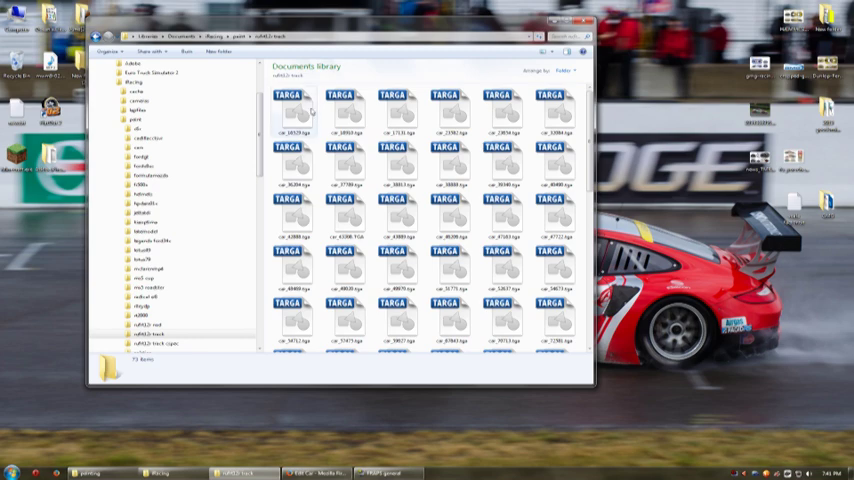
pyautogui.rightClick(344, 116)
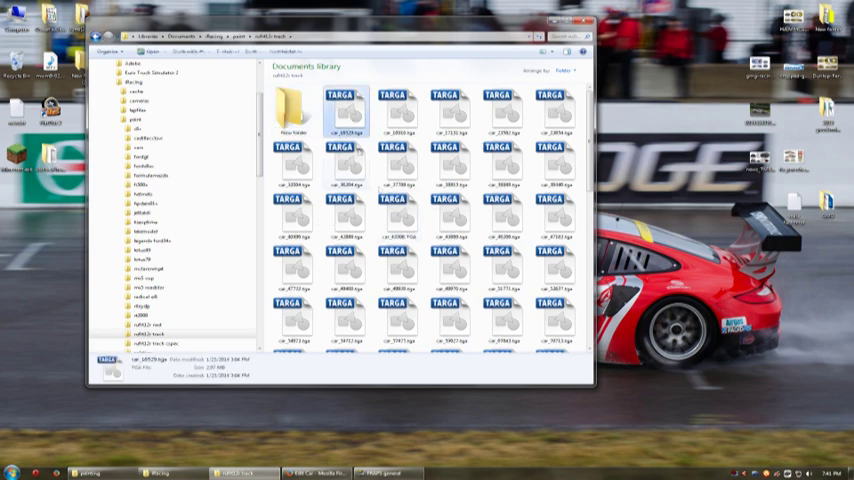
pyautogui.press('ctrl+a')
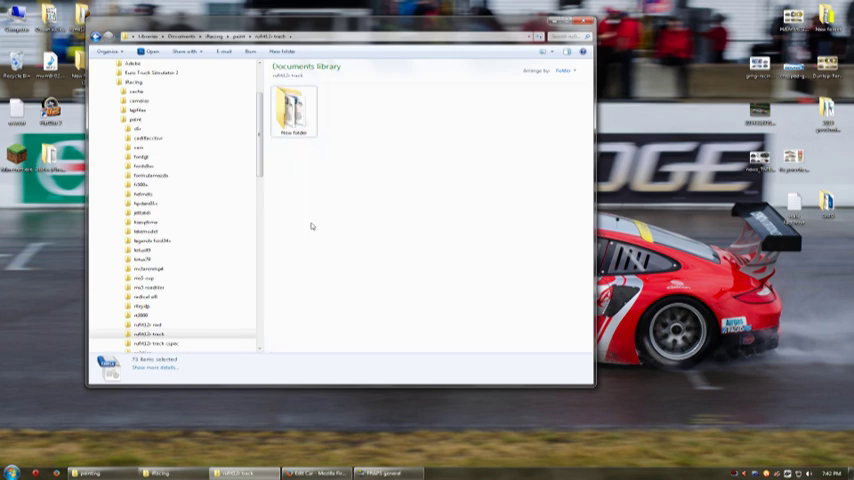
# Copy the Photoshop template from the desktop into the new folder and open it
pyautogui.moveTo(340, 24); pyautogui.dragTo(600, 38)
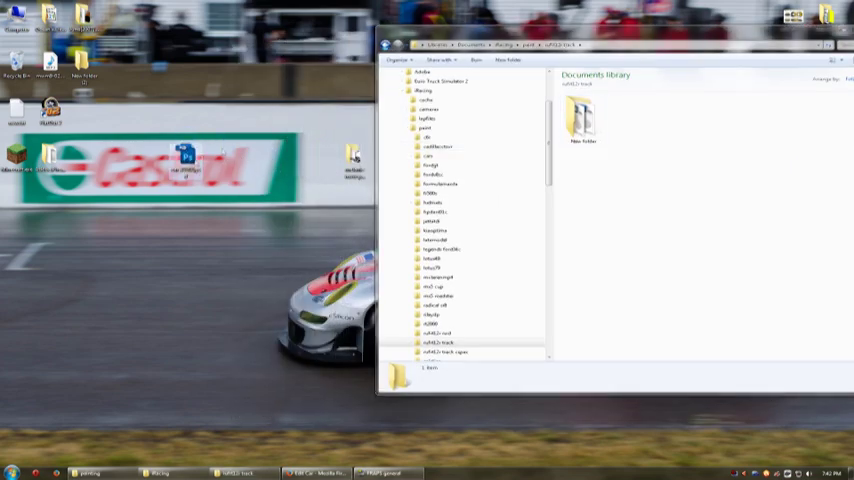
pyautogui.moveTo(616, 44); pyautogui.dragTo(490, 28)
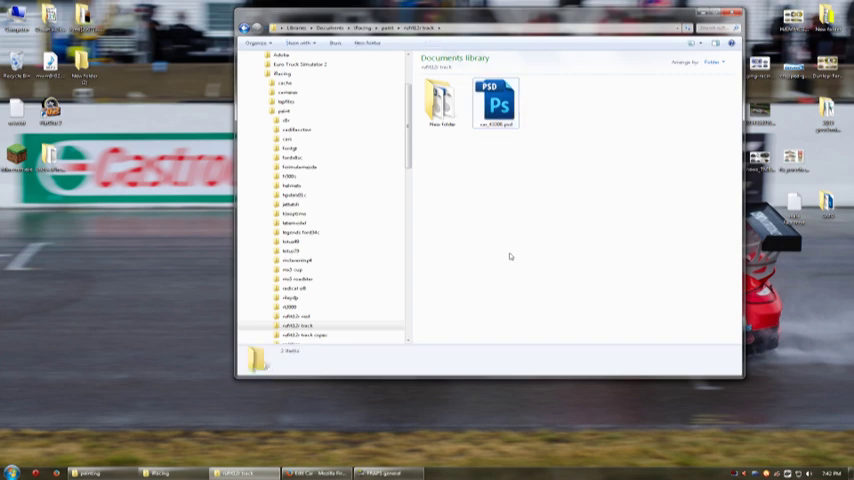
pyautogui.doubleClick(496, 100)
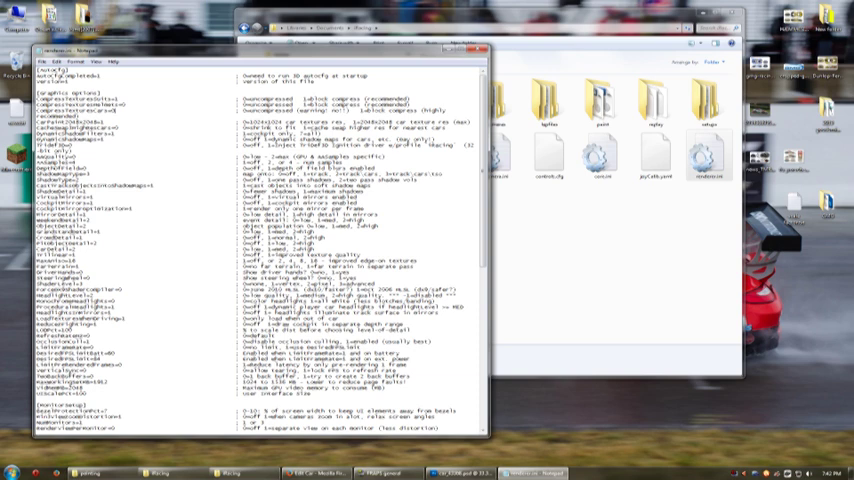
# Close the iRacing ini settings file in Notepad, returning to the iRacing folder
pyautogui.click(44, 60)
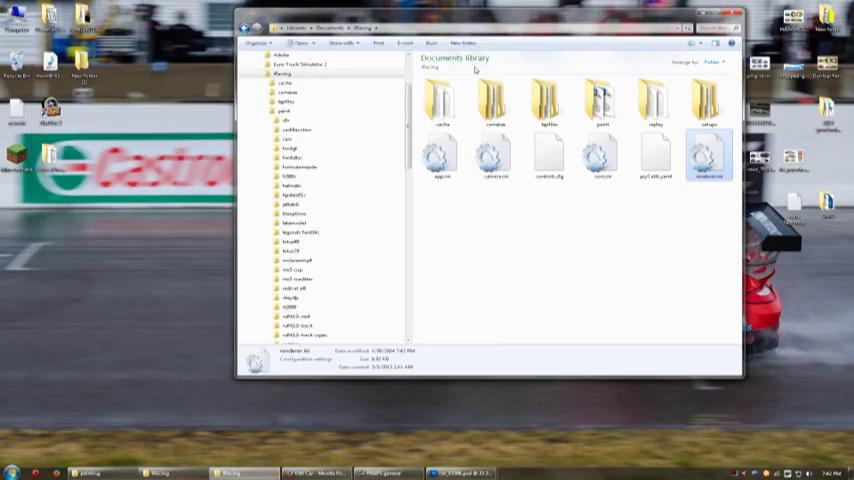
pyautogui.moveTo(710, 150)
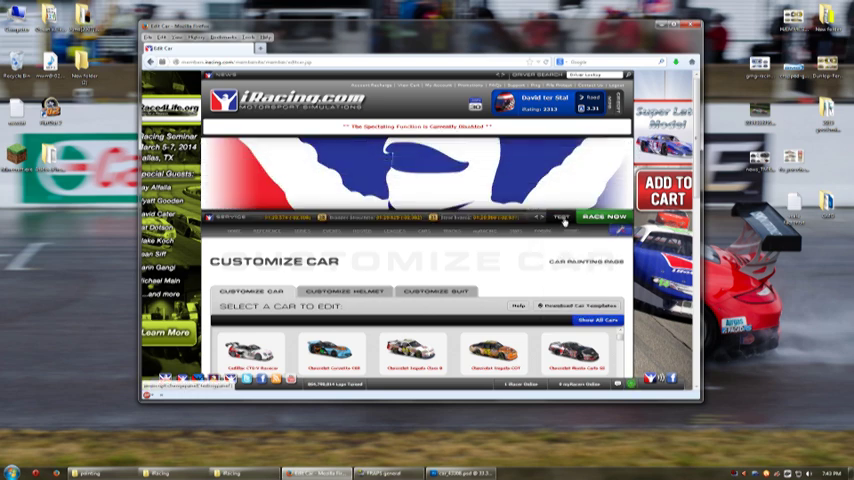
# Choose the car to customize from the Customize Car page's car selector
pyautogui.click(562, 218)
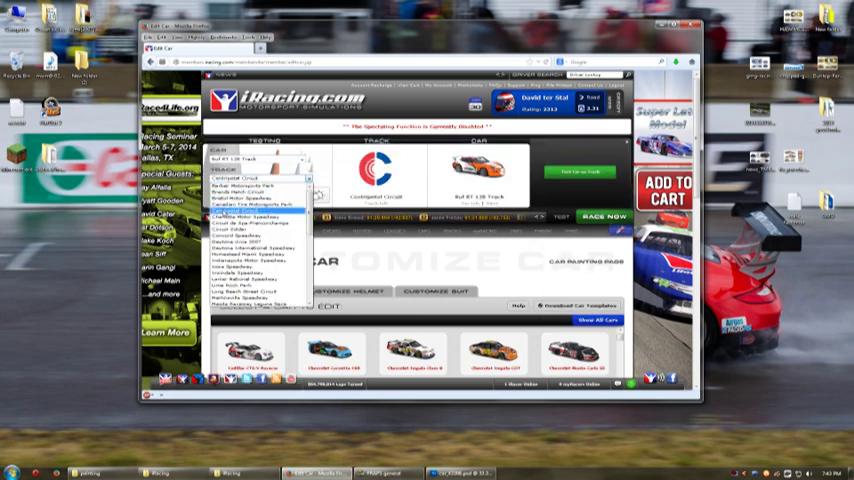
pyautogui.click(260, 178)
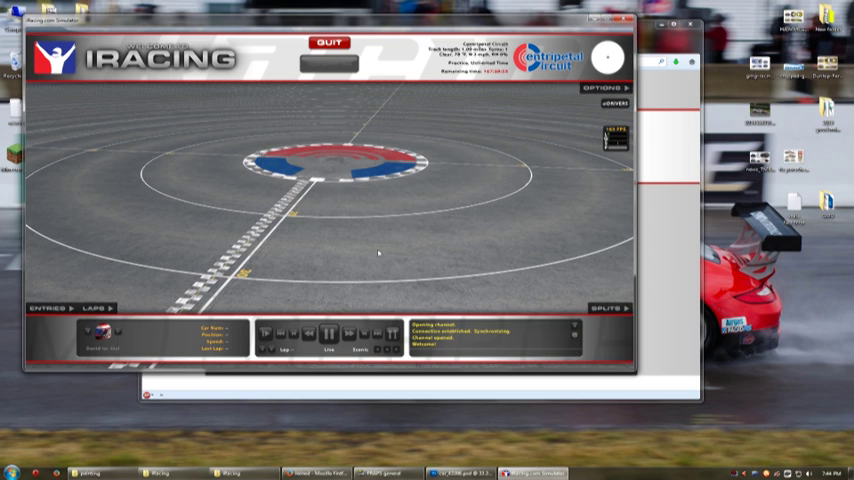
pyautogui.moveTo(508, 156)
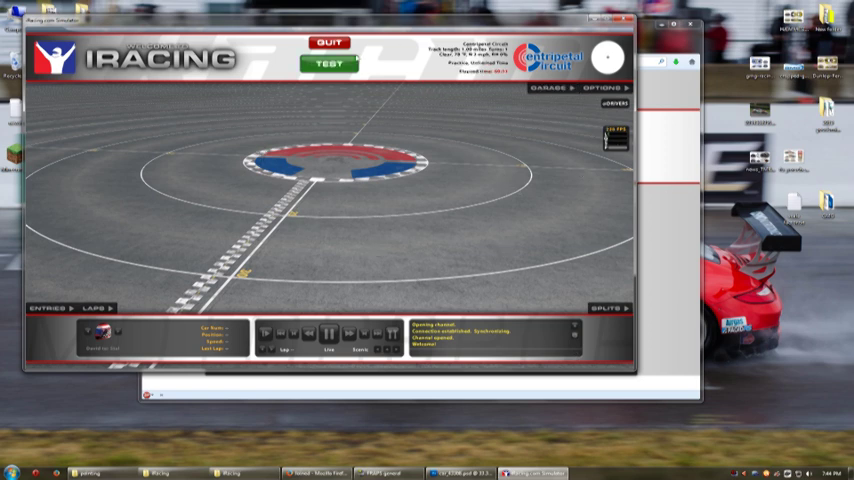
# Switch the test-session camera to show the car from the front on track
pyautogui.click(328, 64)
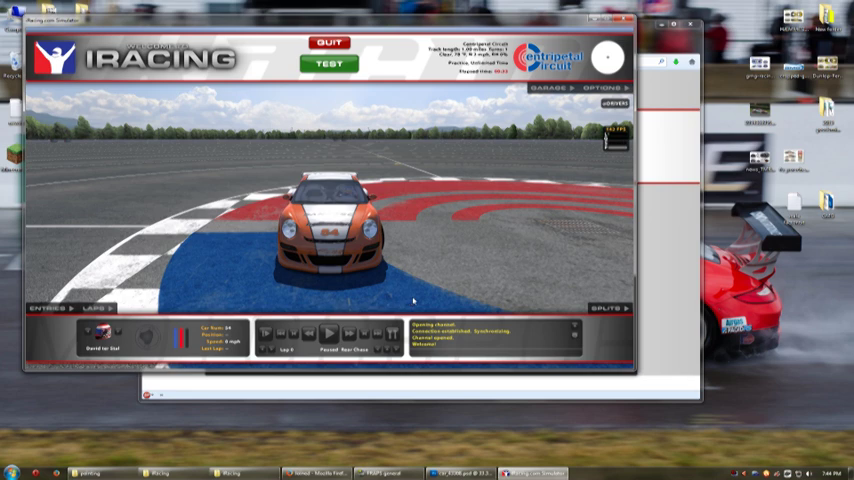
pyautogui.moveTo(192, 176)
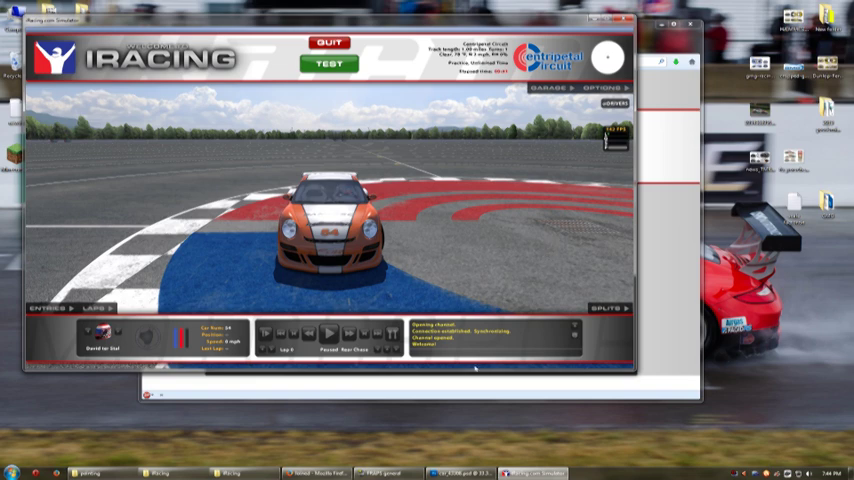
pyautogui.moveTo(224, 188)
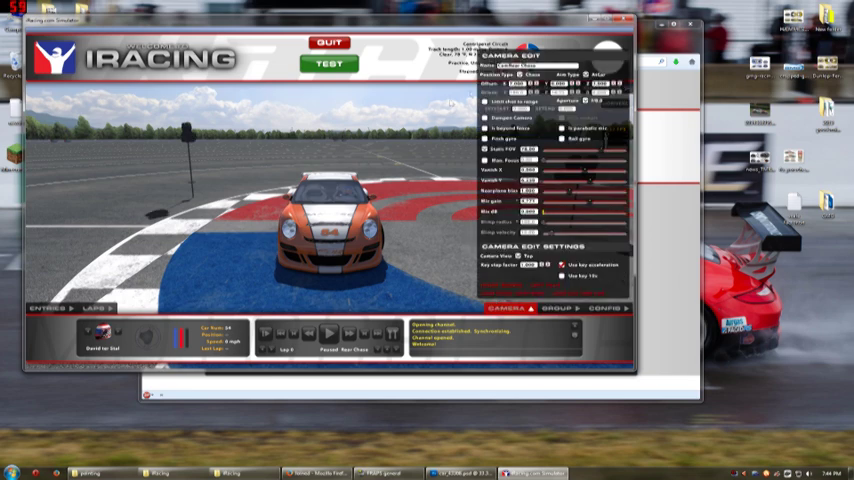
pyautogui.click(596, 74)
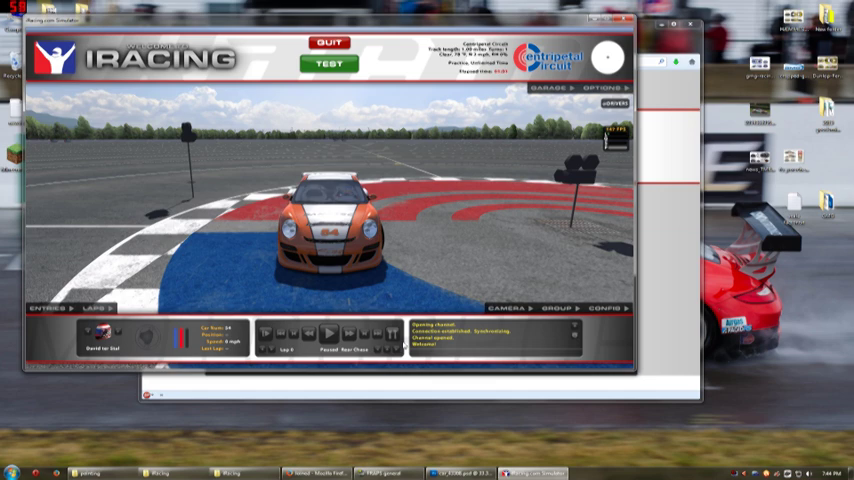
pyautogui.click(508, 308)
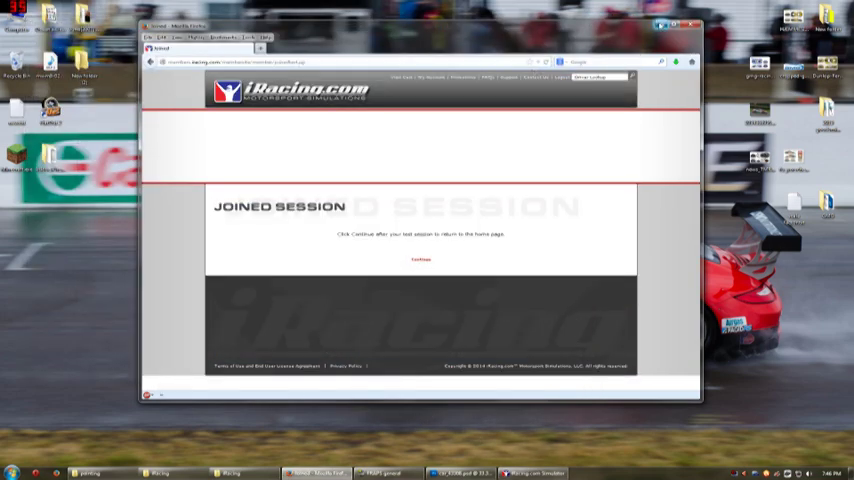
# Switch from the iRacing session page to an Explorer window on Documents\iRacing
pyautogui.click(420, 260)
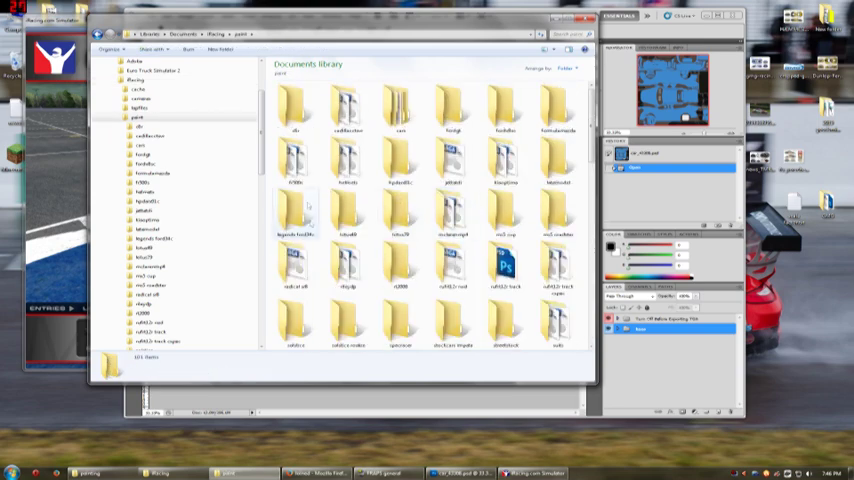
# Open the car's paint folder and load its template PSD into Photoshop
pyautogui.doubleClick(500, 270)
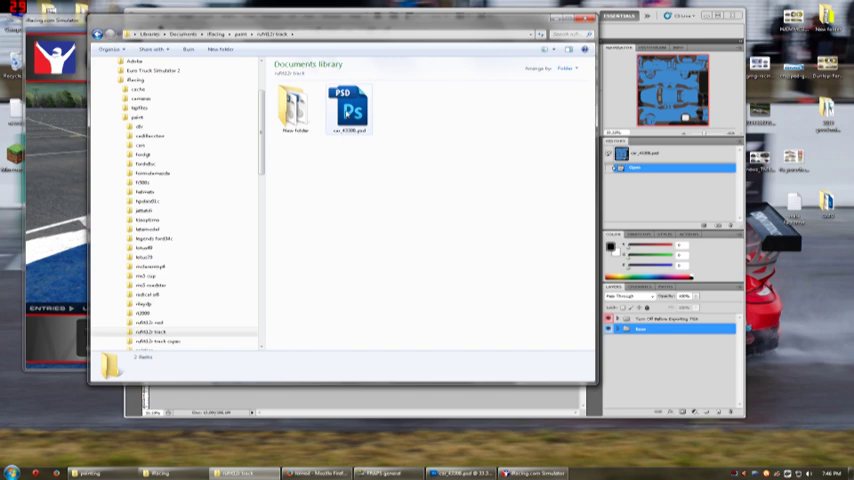
pyautogui.moveTo(350, 104)
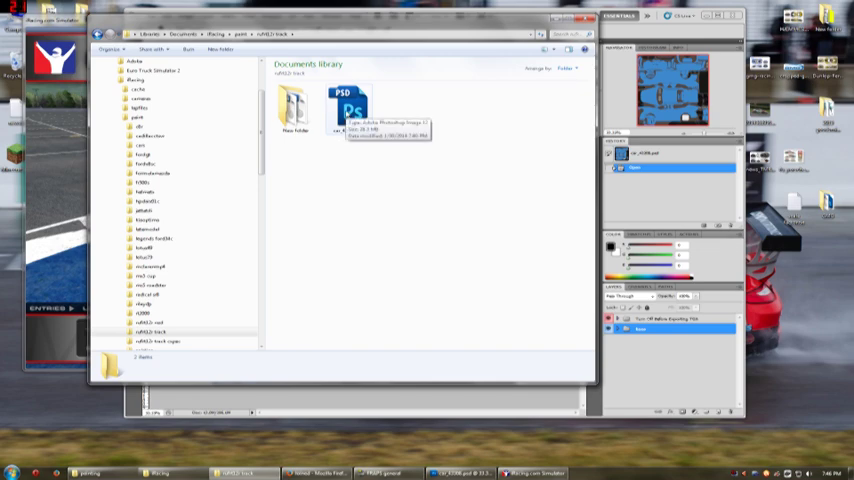
pyautogui.doubleClick(352, 104)
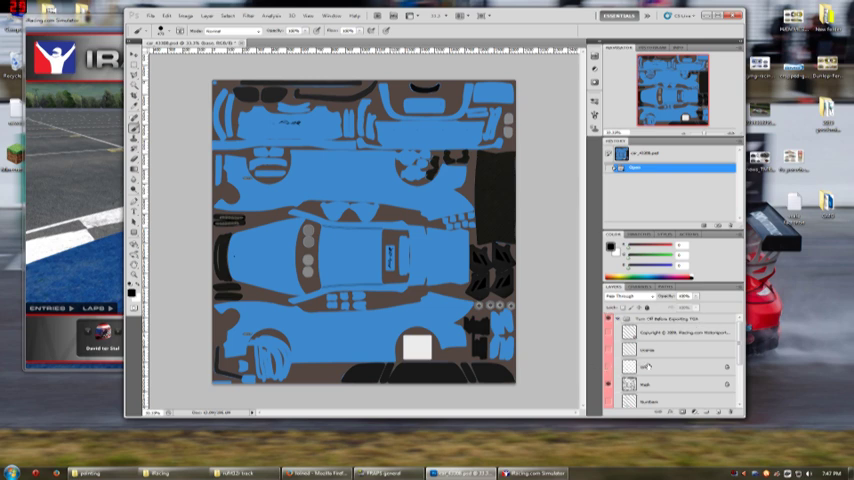
# Bring up the Save As dialog for the open blue car template
pyautogui.click(608, 332)
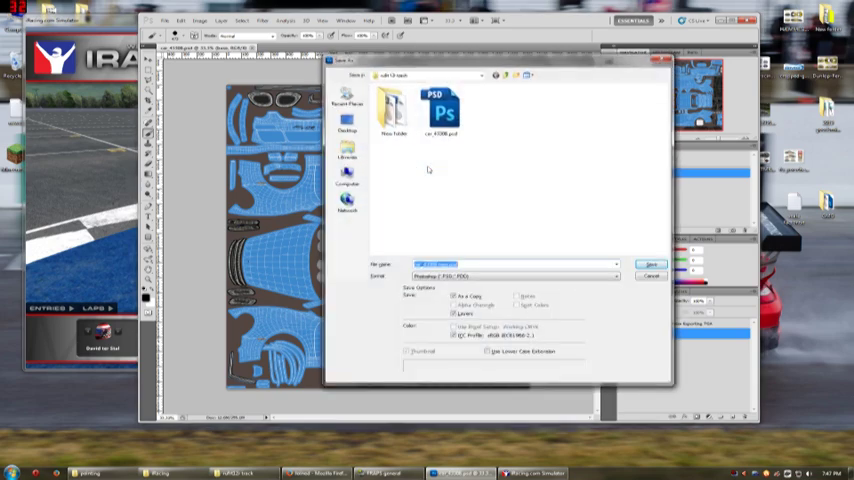
# Save a Targa copy named car_<customerID> into the paint folder with the chosen bit depth
pyautogui.click(612, 276)
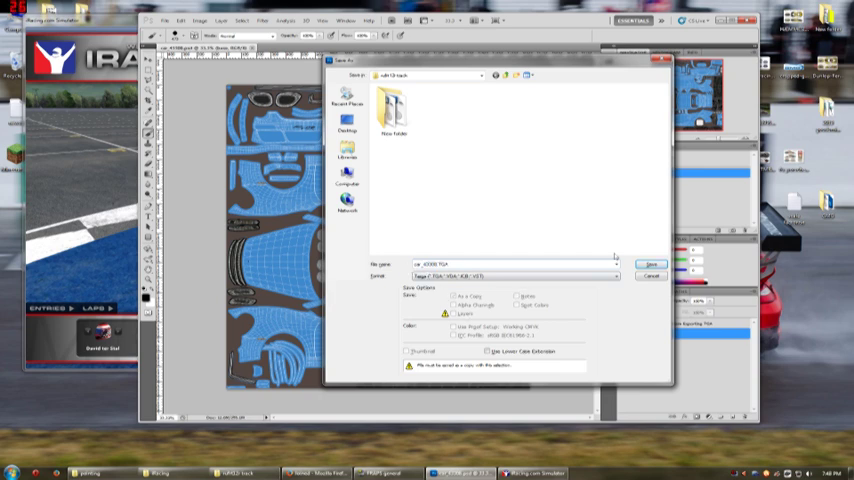
pyautogui.click(652, 264)
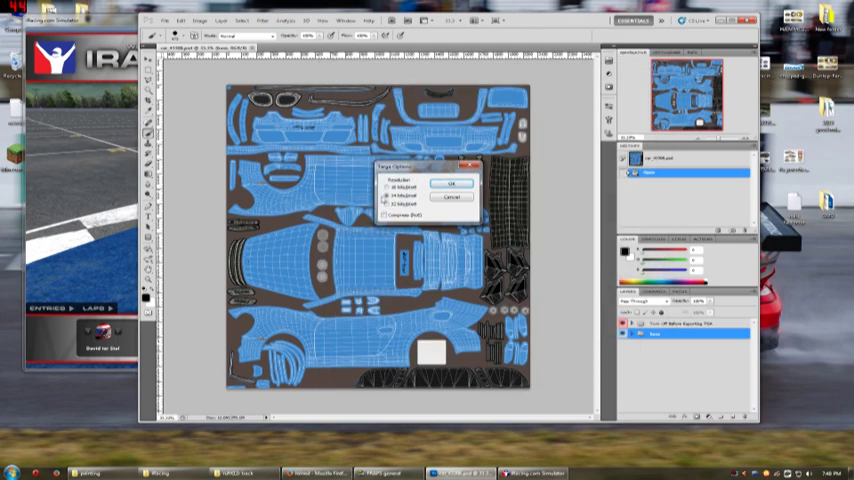
pyautogui.click(384, 198)
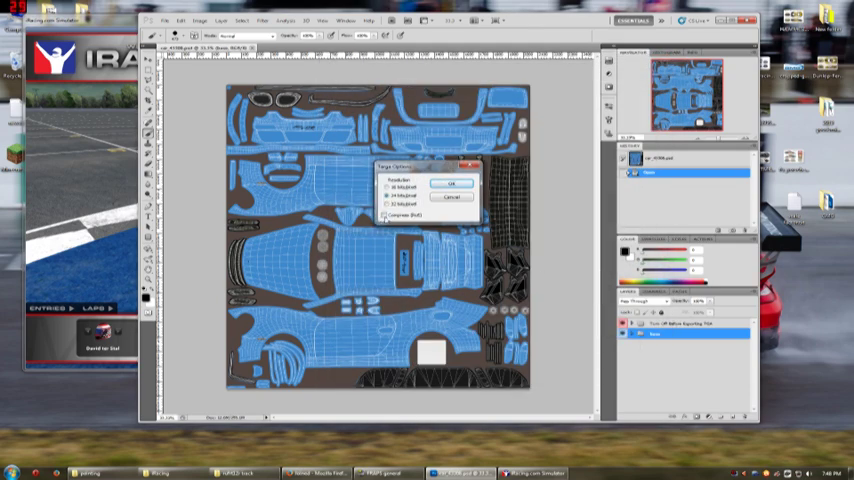
pyautogui.click(452, 184)
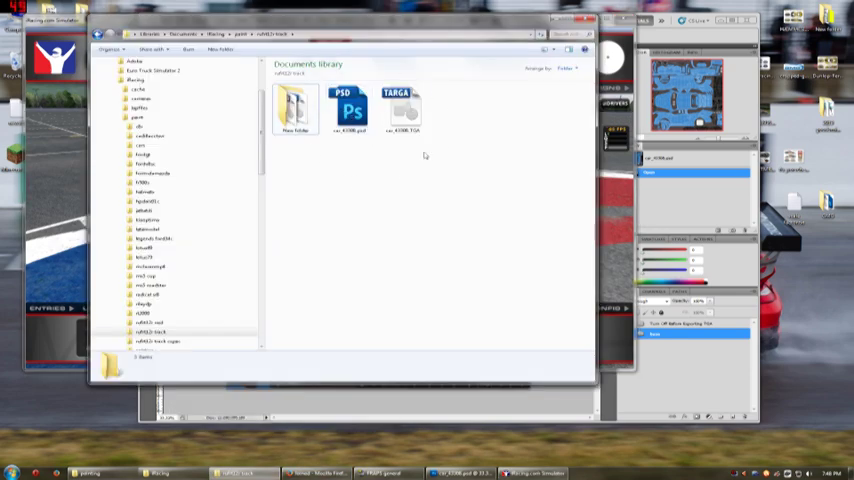
pyautogui.moveTo(444, 112)
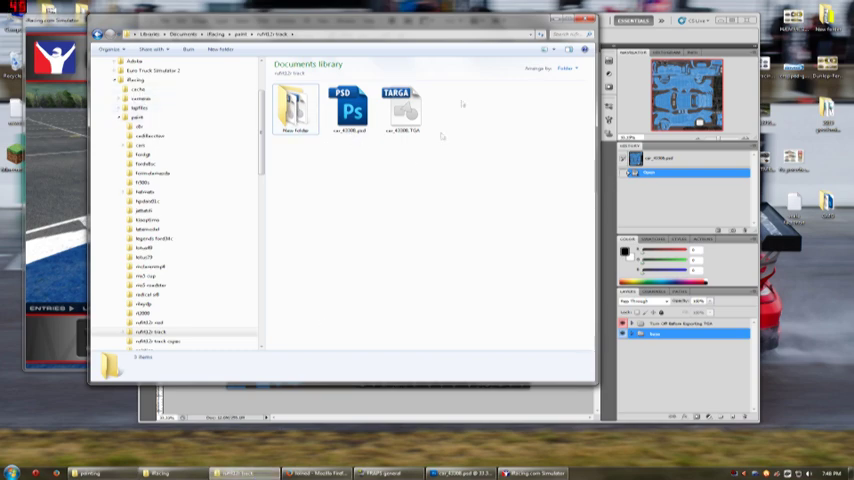
# Save the template as Targa again and confirm replacing the existing car file
pyautogui.doubleClick(348, 108)
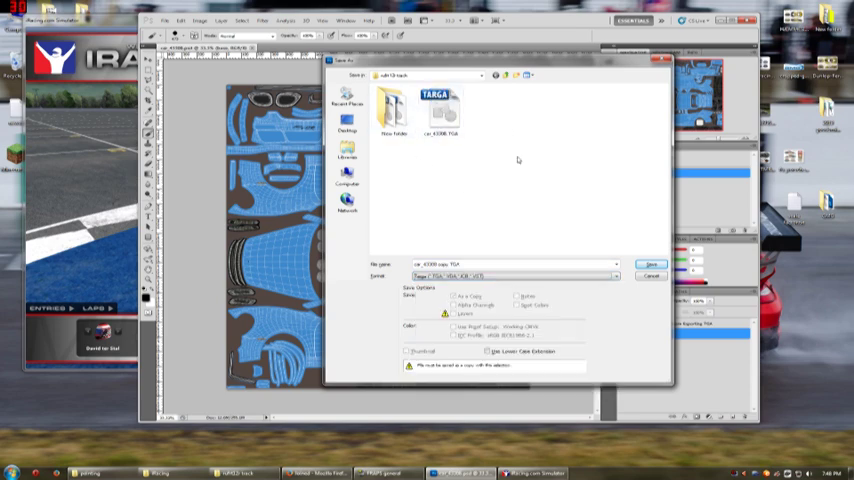
pyautogui.click(652, 264)
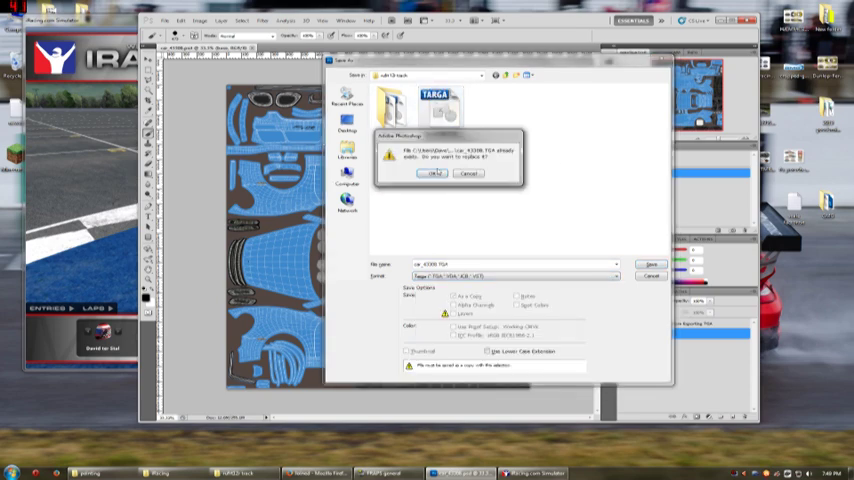
pyautogui.click(432, 172)
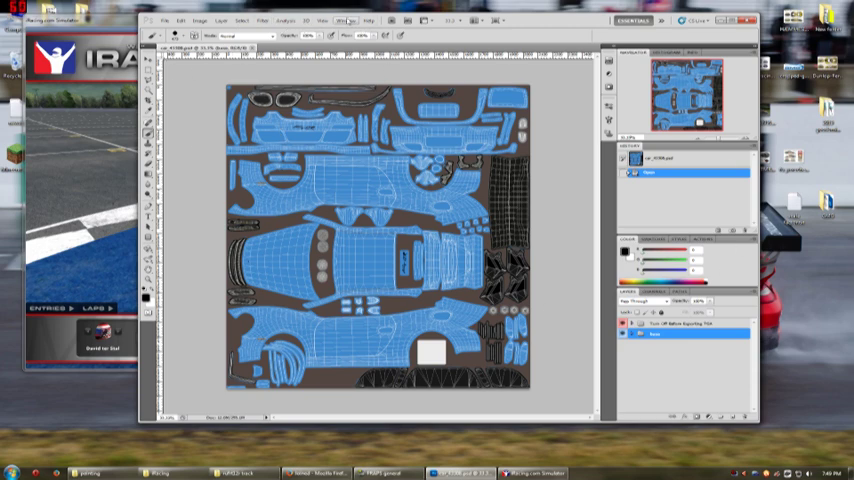
# Bring up the Window menu listing available panels
pyautogui.click(344, 20)
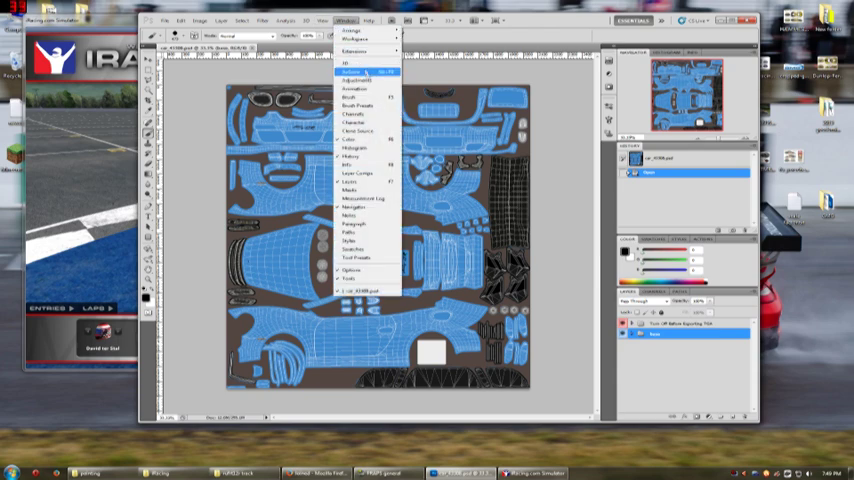
pyautogui.moveTo(364, 112)
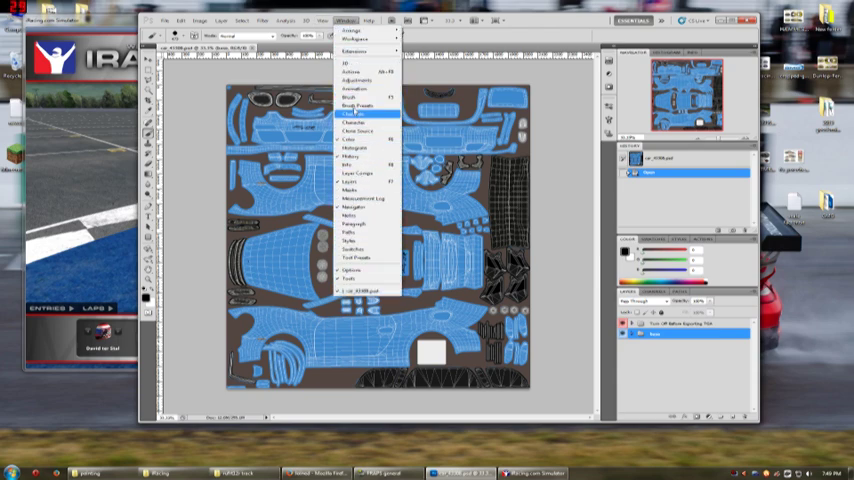
pyautogui.moveTo(352, 114)
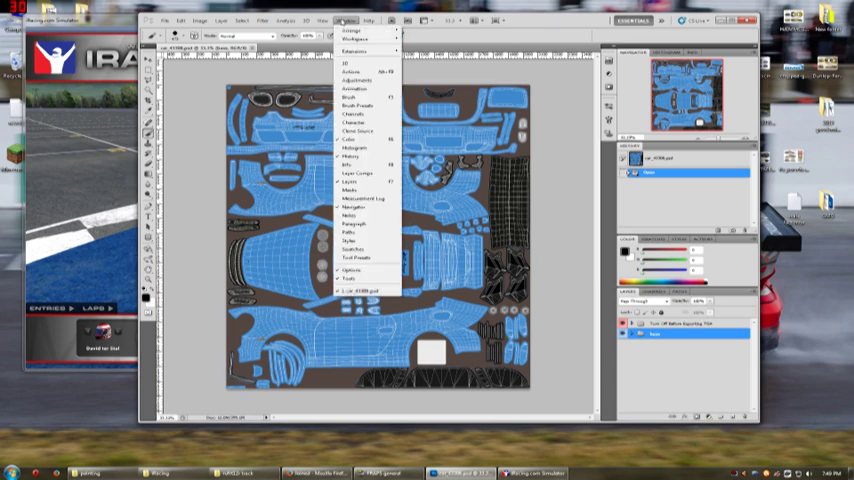
pyautogui.moveTo(528, 38)
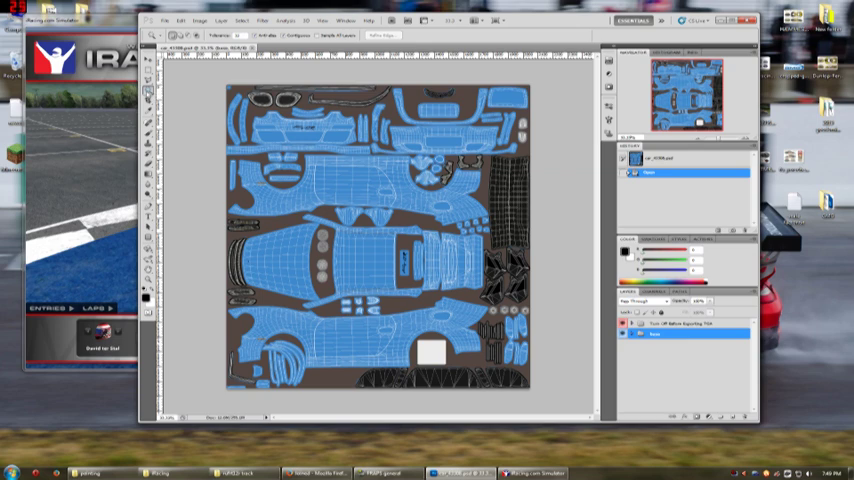
pyautogui.moveTo(364, 198)
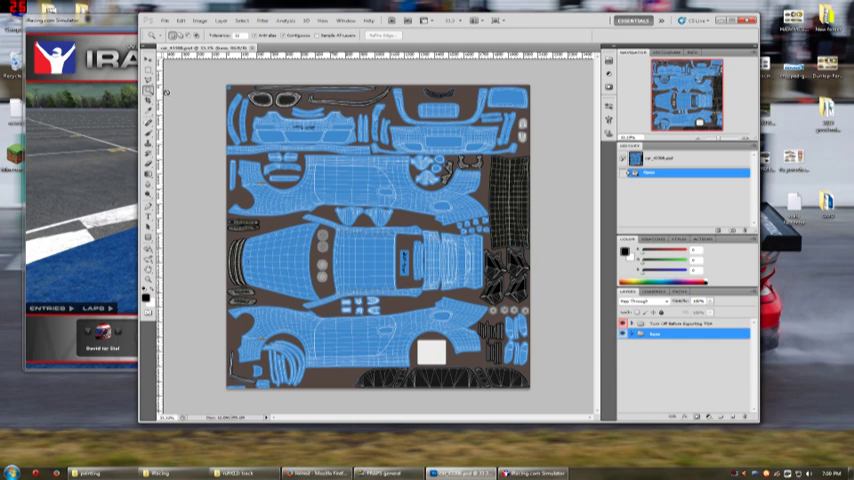
pyautogui.moveTo(364, 166)
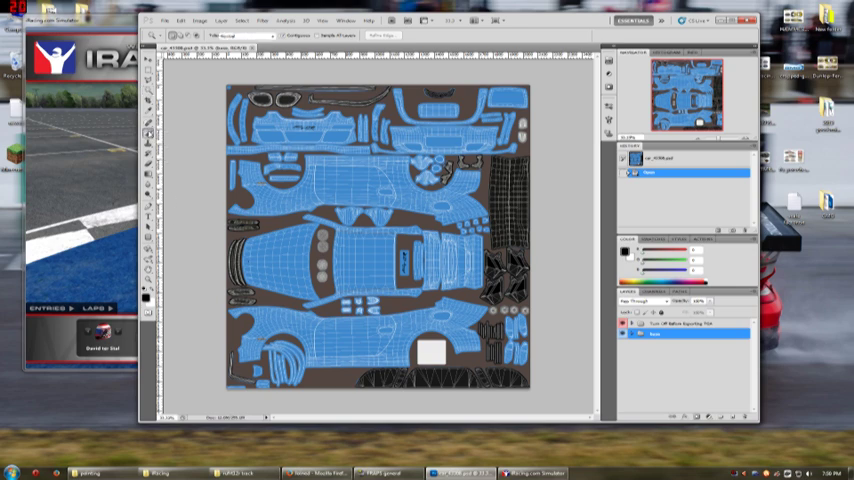
pyautogui.click(148, 136)
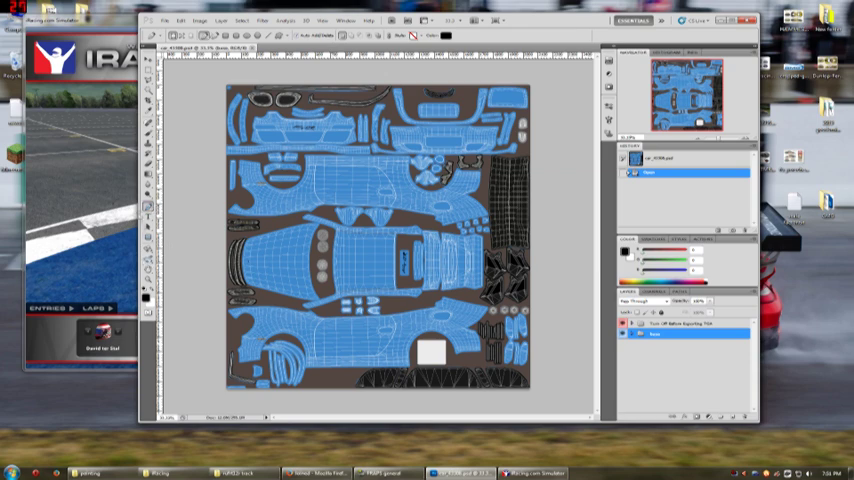
# Show the Color Picker from the foreground colour swatch, a blue shade selected
pyautogui.click(146, 236)
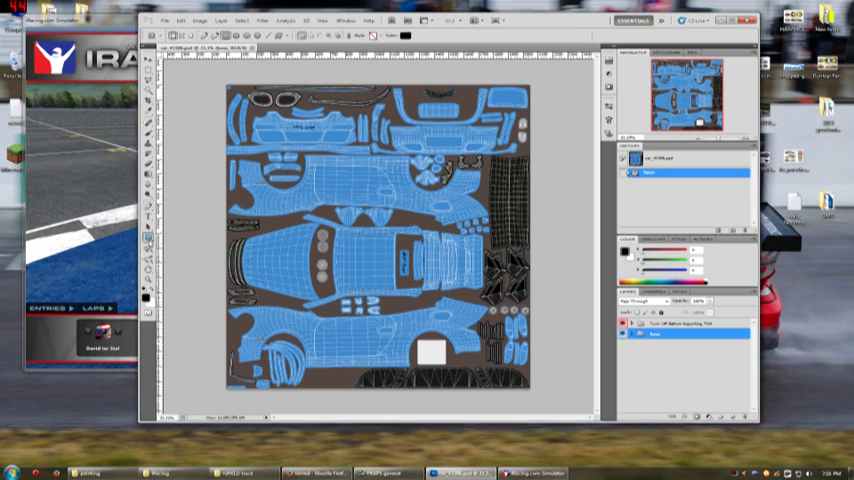
pyautogui.click(146, 238)
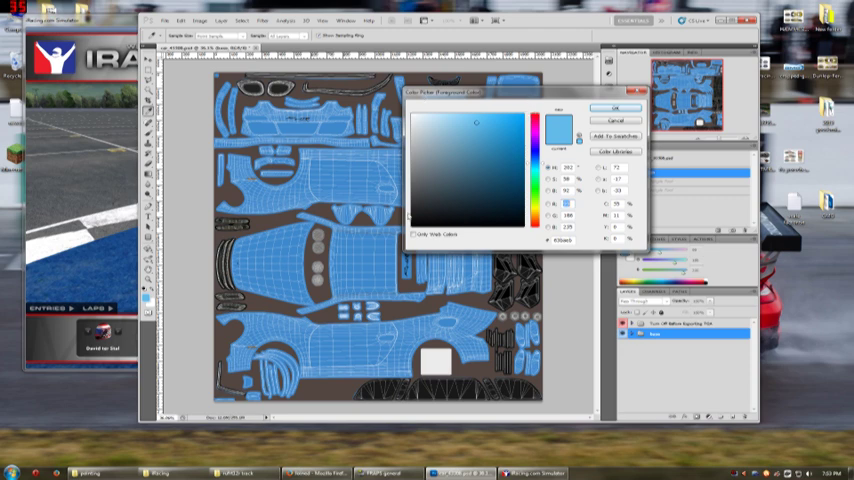
pyautogui.click(500, 132)
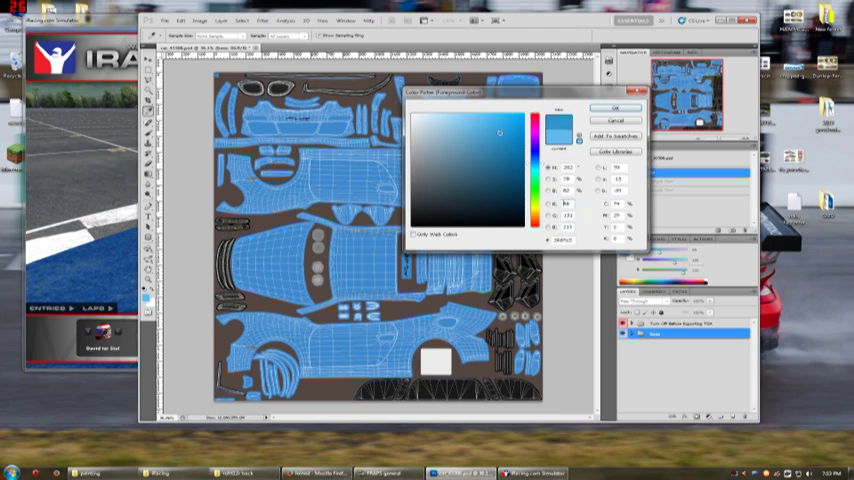
pyautogui.click(430, 184)
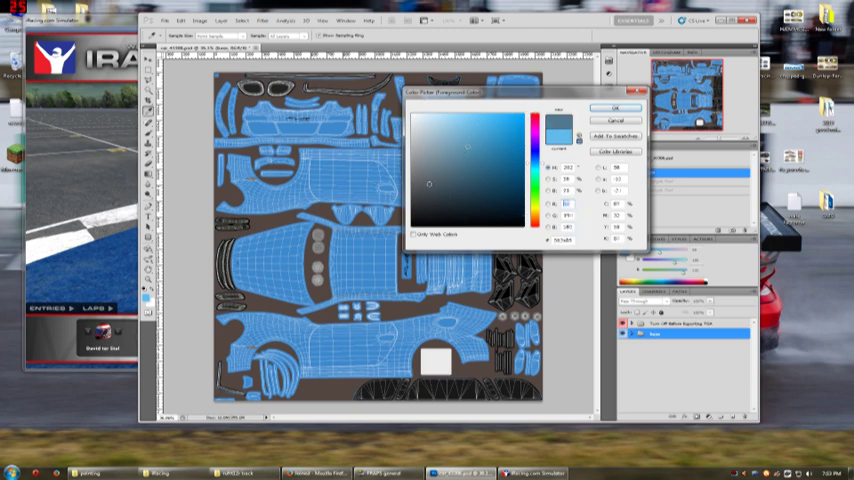
pyautogui.click(540, 144)
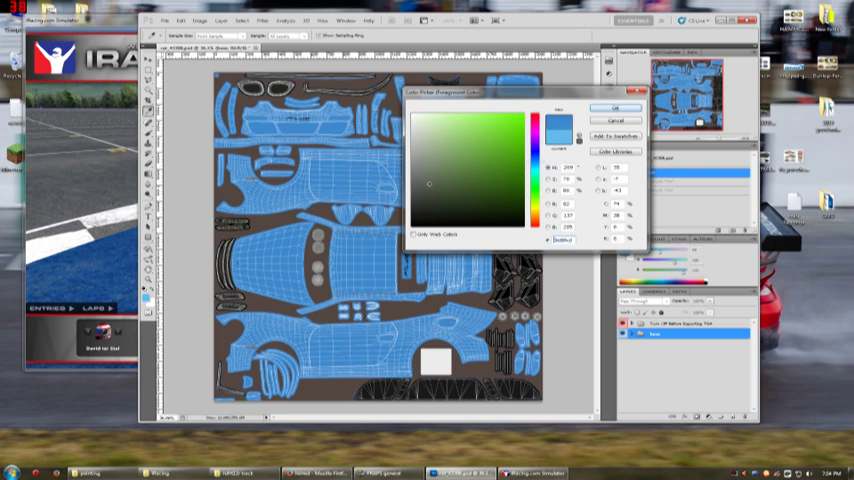
pyautogui.click(490, 134)
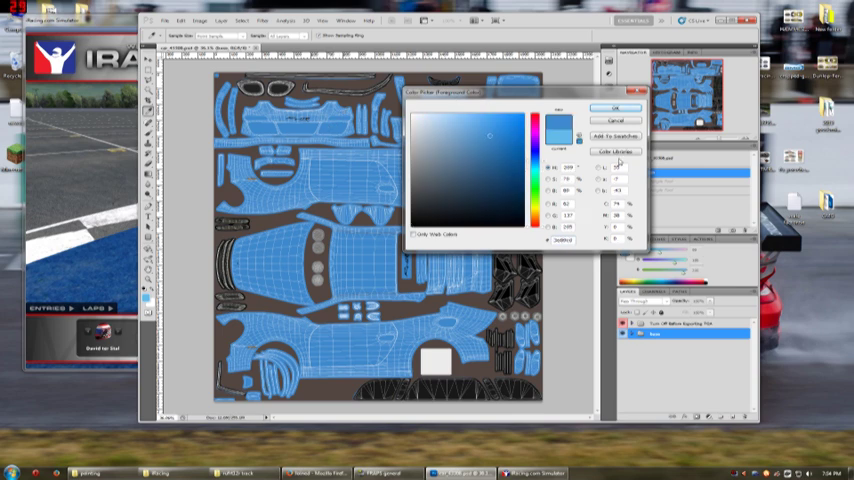
pyautogui.click(616, 108)
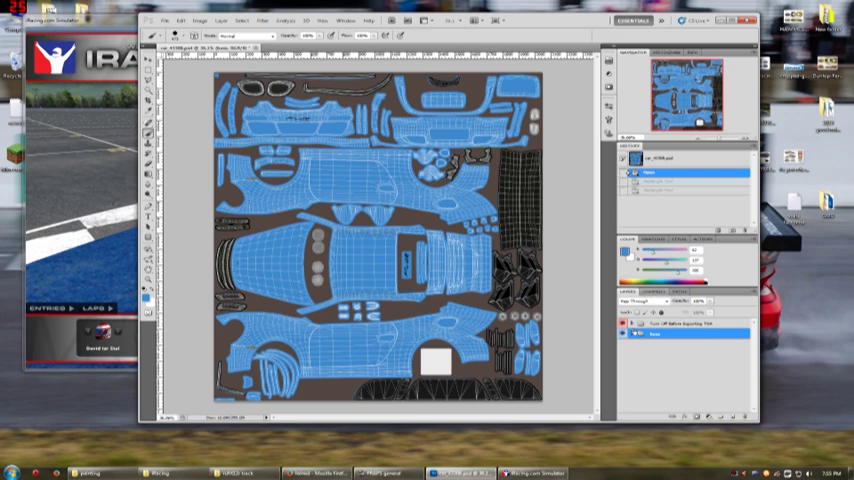
pyautogui.click(622, 336)
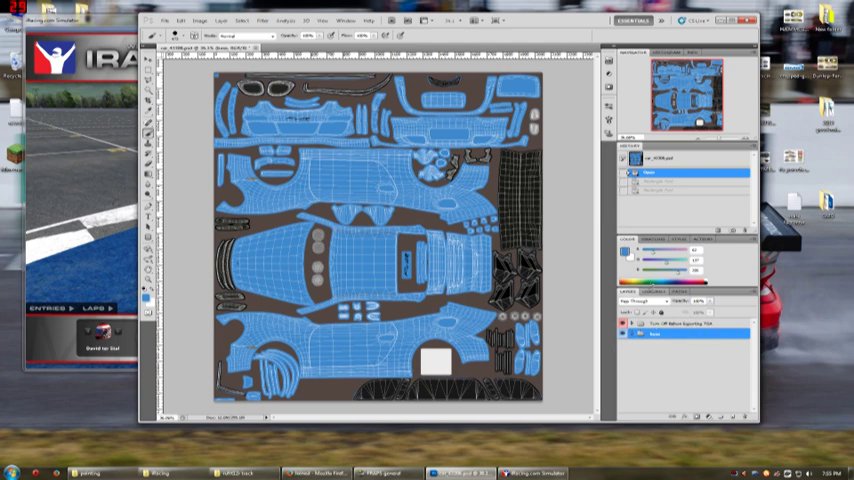
pyautogui.click(652, 292)
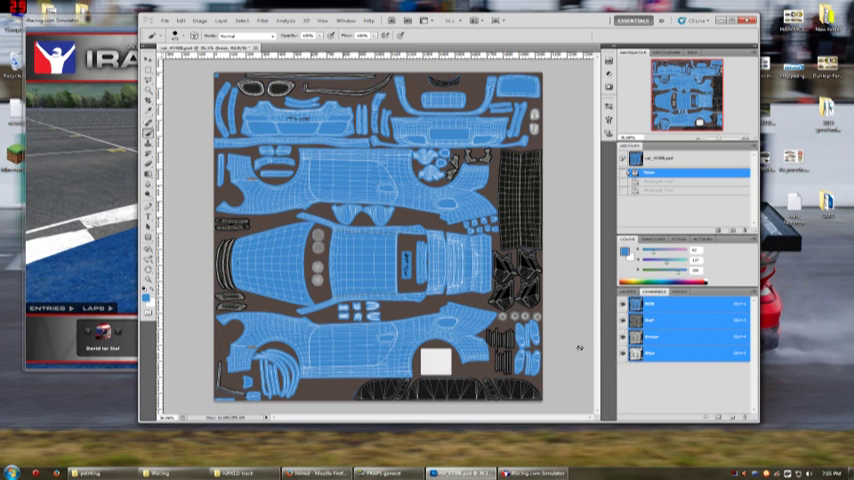
pyautogui.click(680, 292)
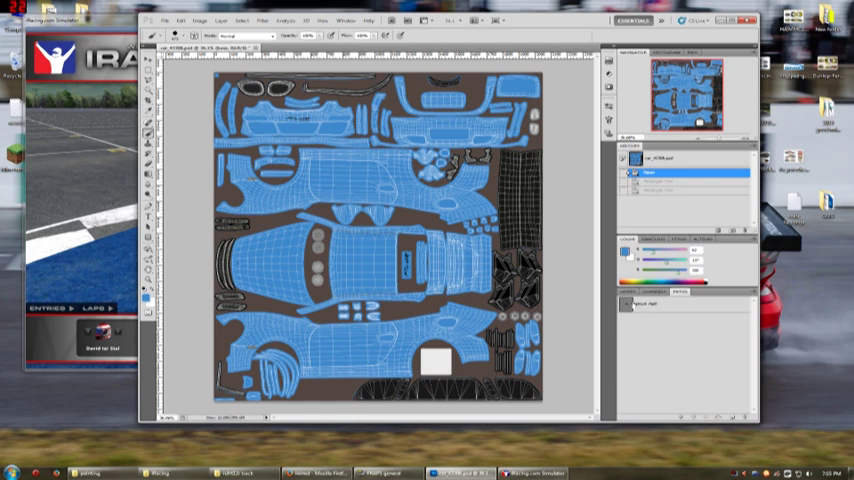
pyautogui.moveTo(688, 318)
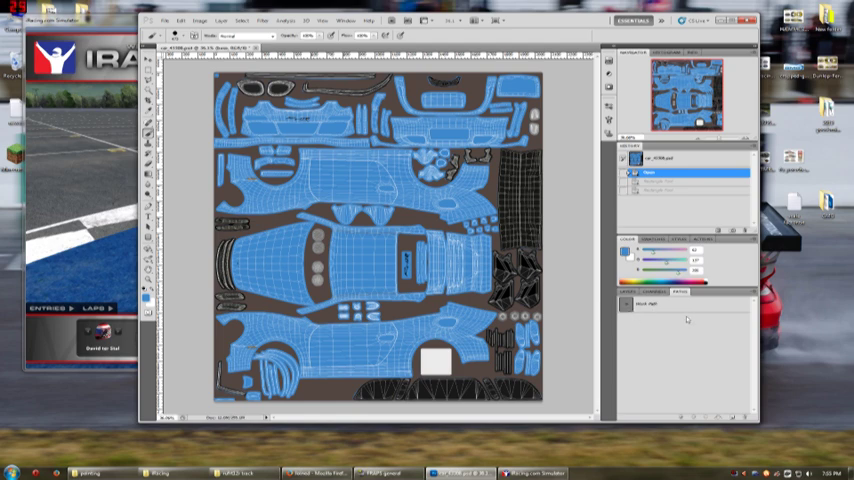